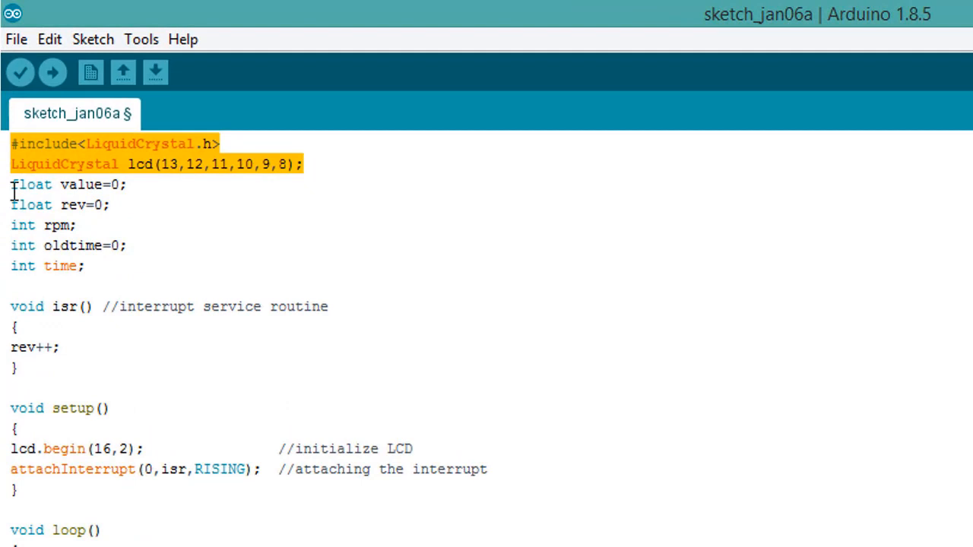
Step: Highlight the float, oldtime and time declarations and the interrupt routine's rev increment
{"action": "left_click", "coordinate": [128, 184]}
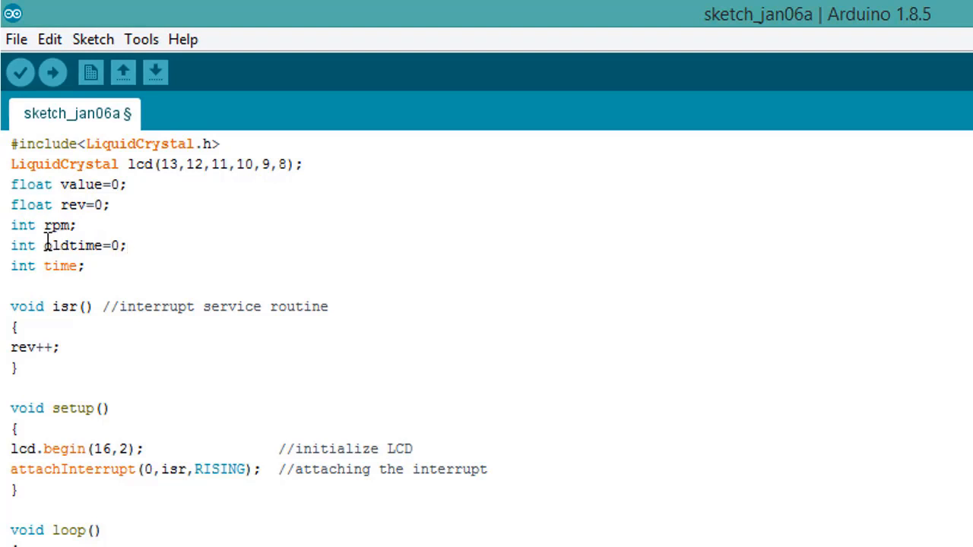
{"action": "double_click", "coordinate": [72, 245]}
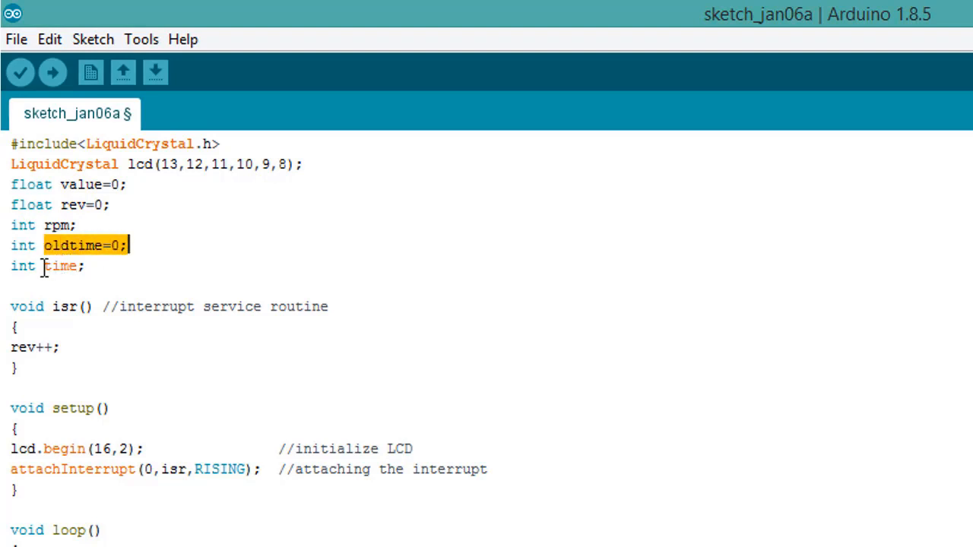
{"action": "double_click", "coordinate": [61, 266]}
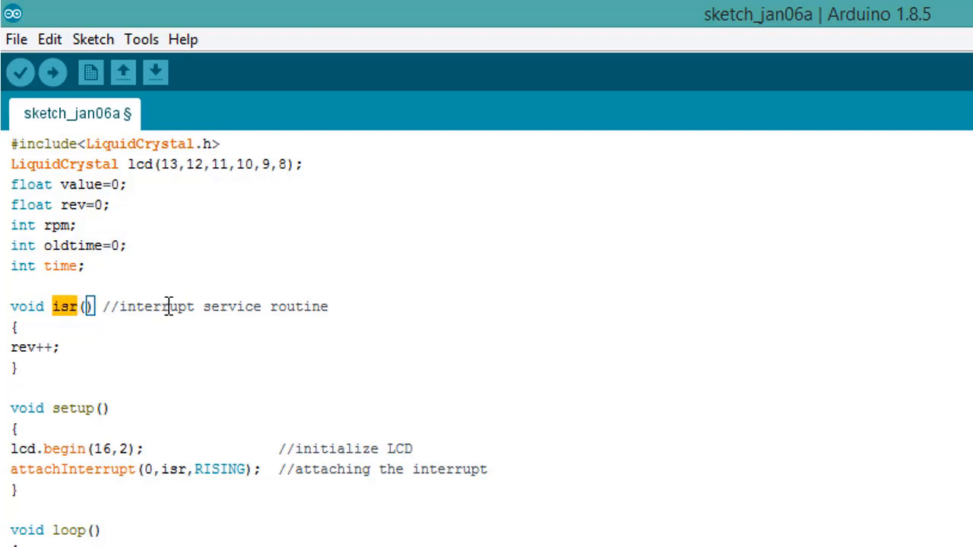
{"action": "left_click", "coordinate": [331, 306]}
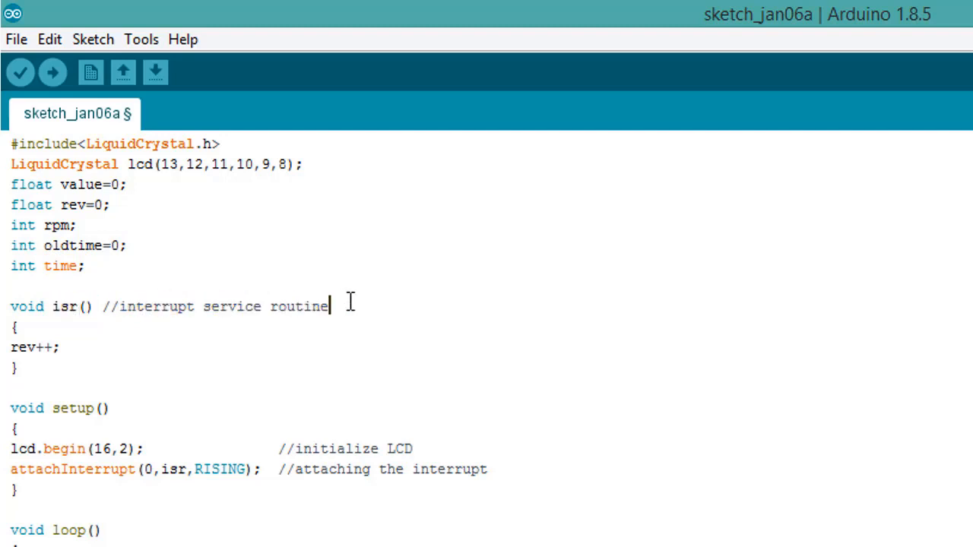
{"action": "double_click", "coordinate": [31, 347]}
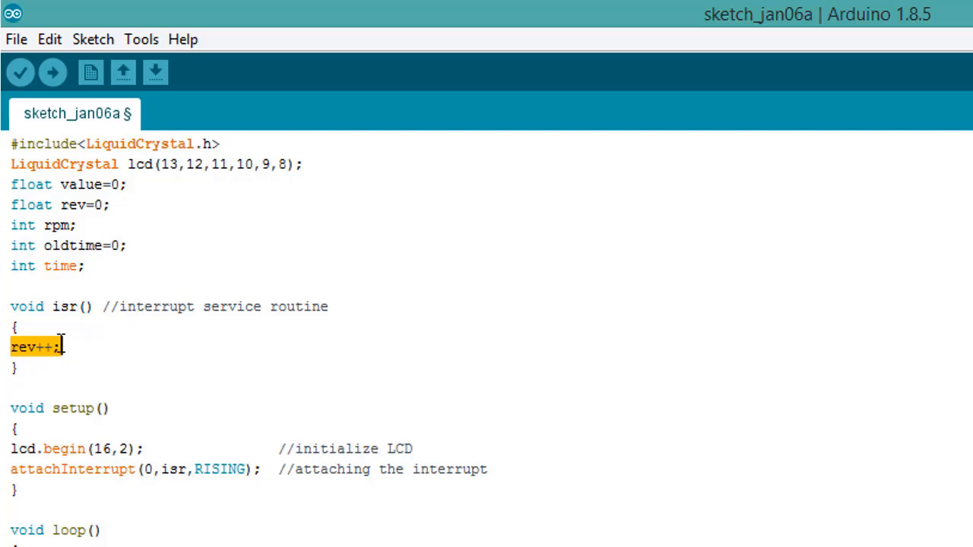
{"action": "scroll", "scroll_direction": "down", "scroll_amount": 3}
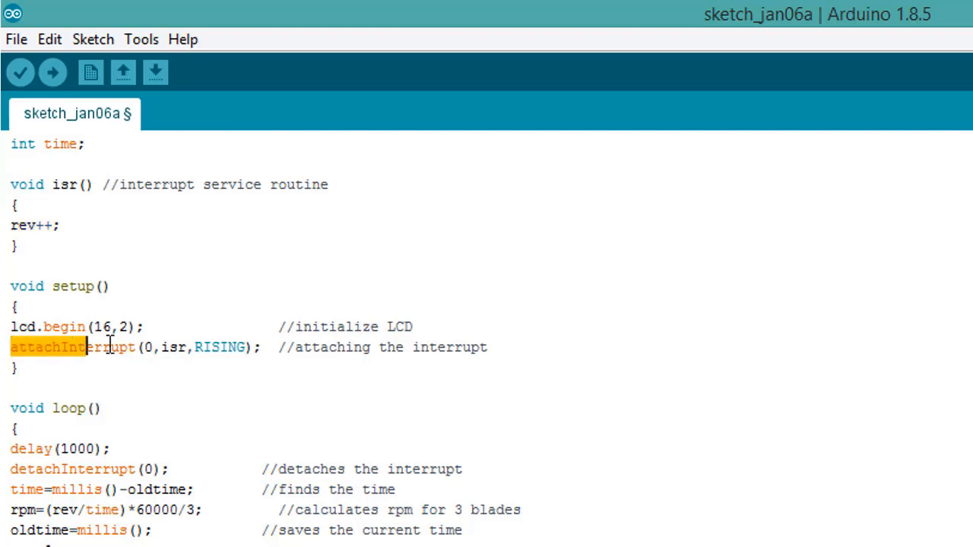
Step: Highlight attachInterrupt, the time calculation and the rev reset, then verify the sketch
{"action": "left_click_drag", "start_coordinate": [110, 347], "coordinate": [257, 348]}
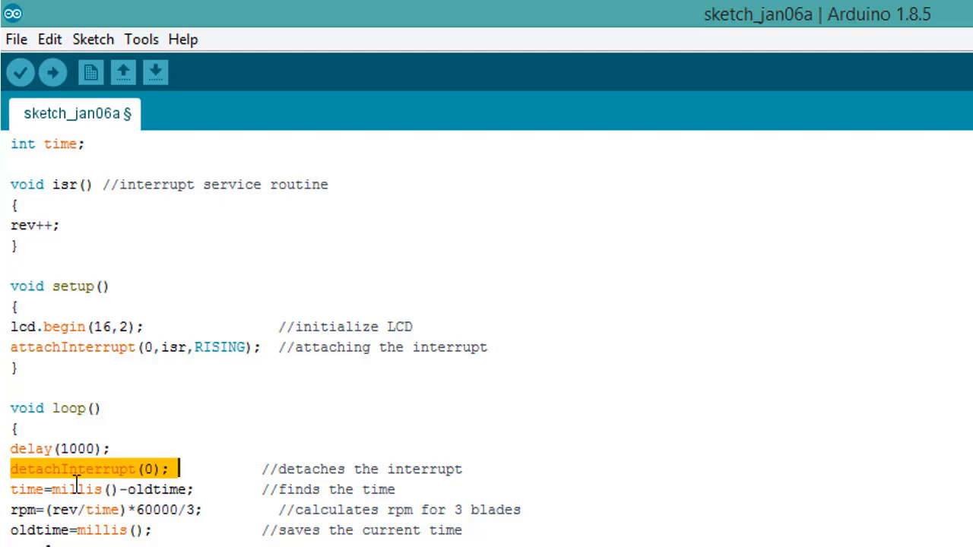
{"action": "double_click", "coordinate": [69, 489]}
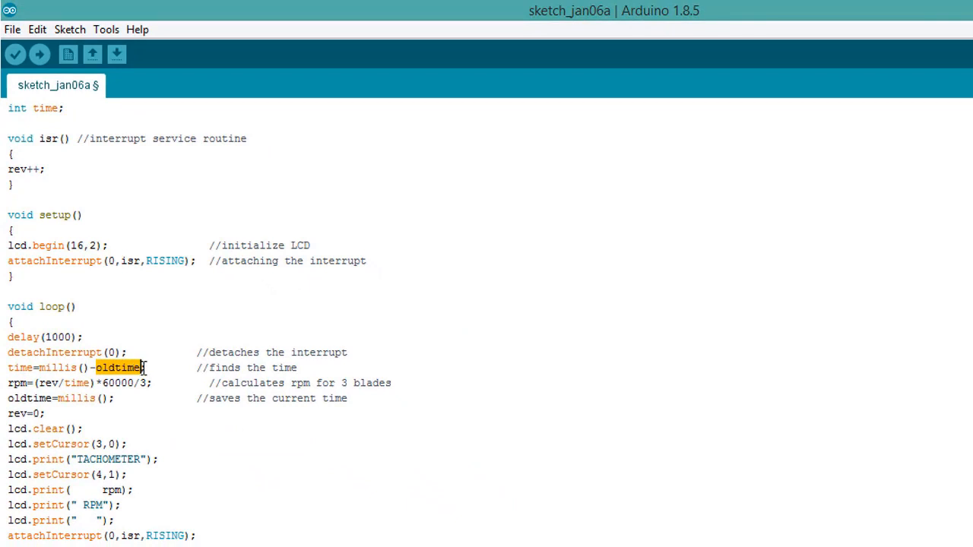
{"action": "left_click", "coordinate": [140, 368]}
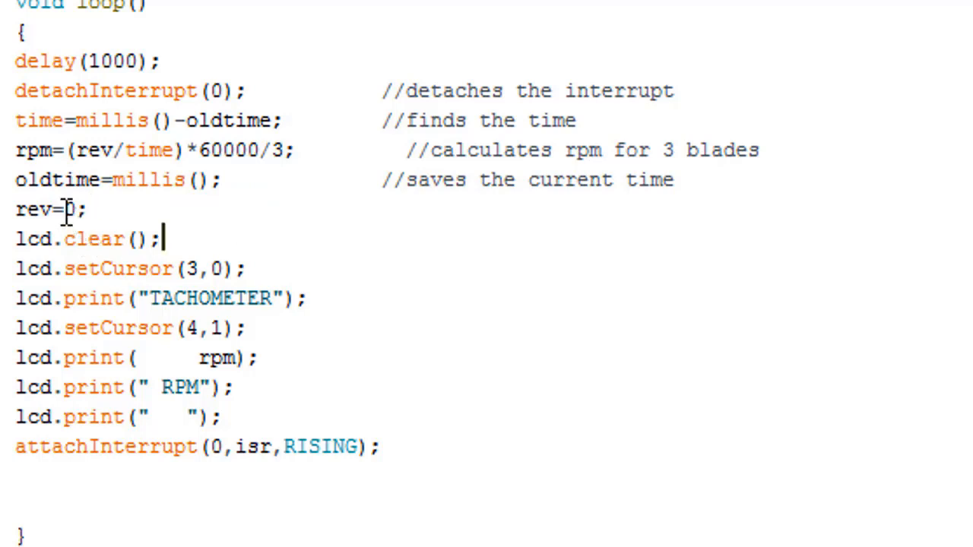
{"action": "triple_click", "coordinate": [84, 238]}
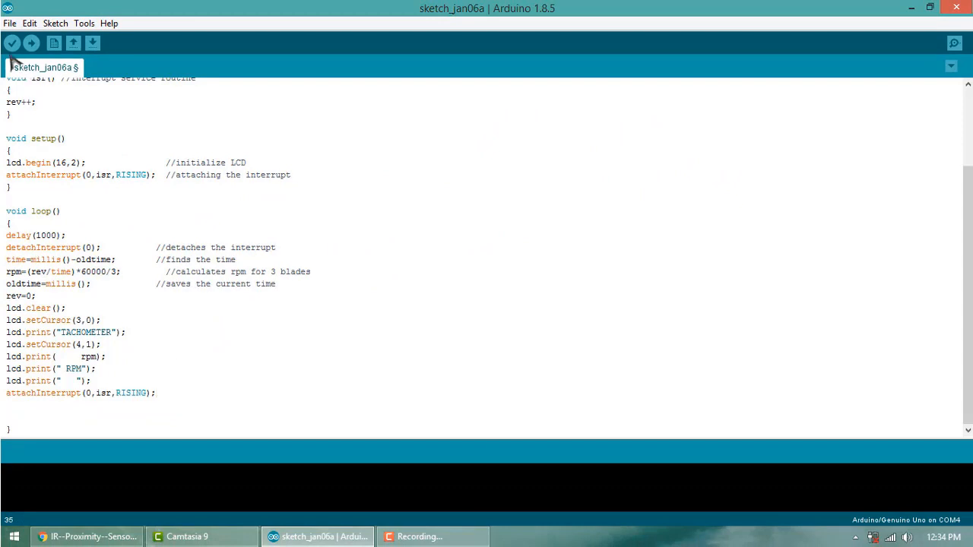
{"action": "left_click", "coordinate": [12, 43]}
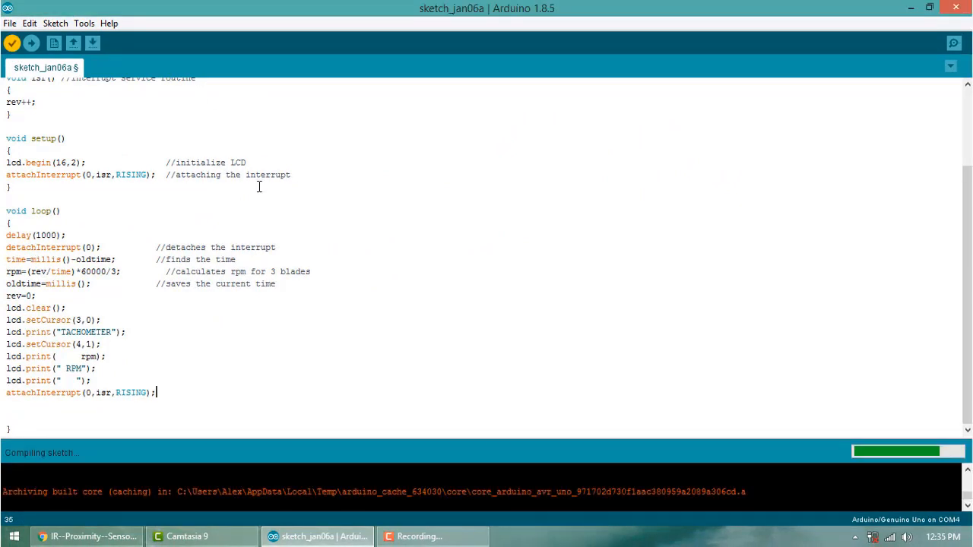